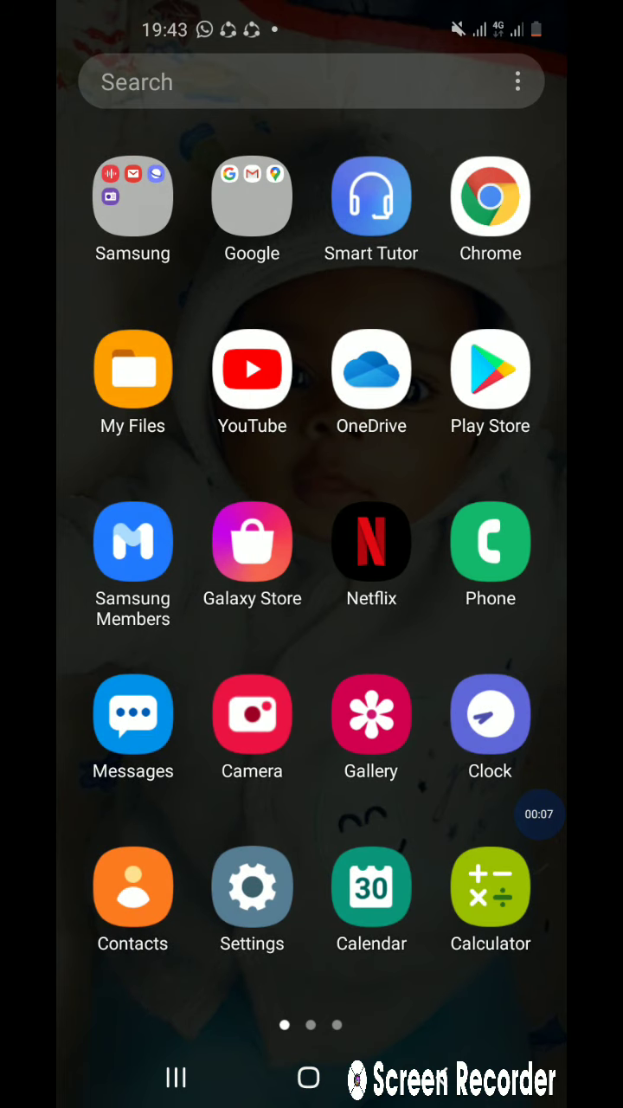
# Step: Open My Files and scroll through the Internal storage folder list
pyautogui.click(132, 370)
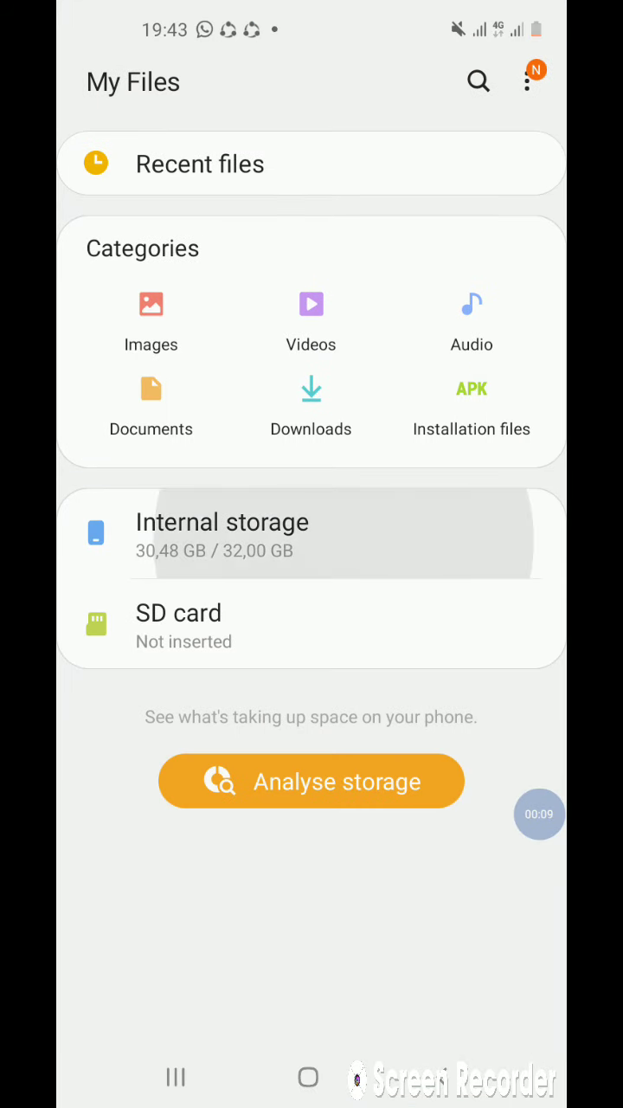
pyautogui.click(221, 534)
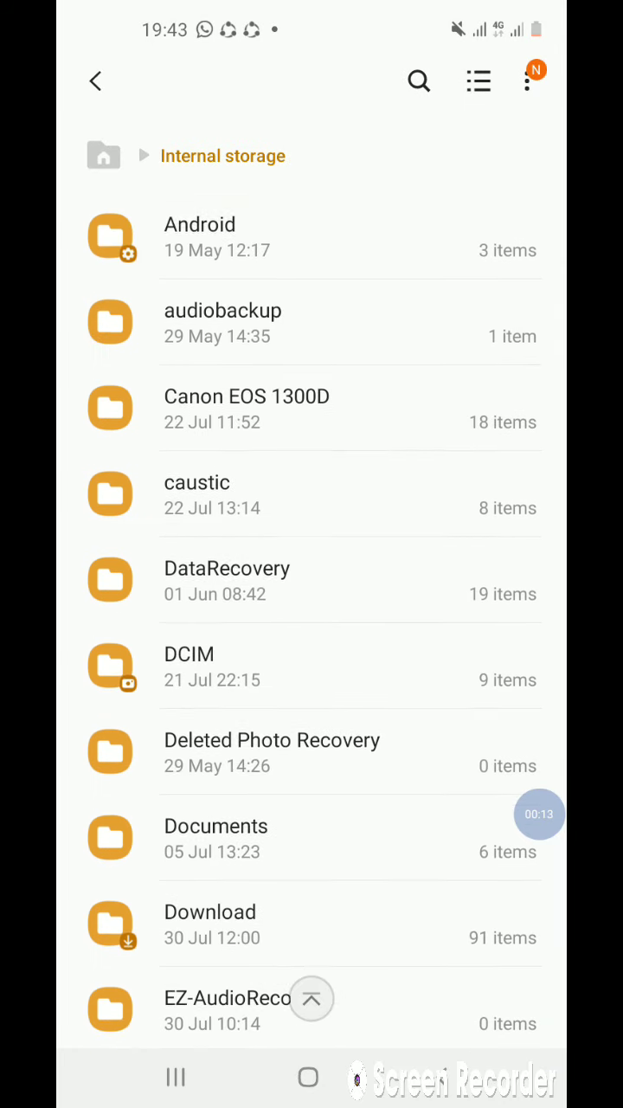
pyautogui.scroll(-3)
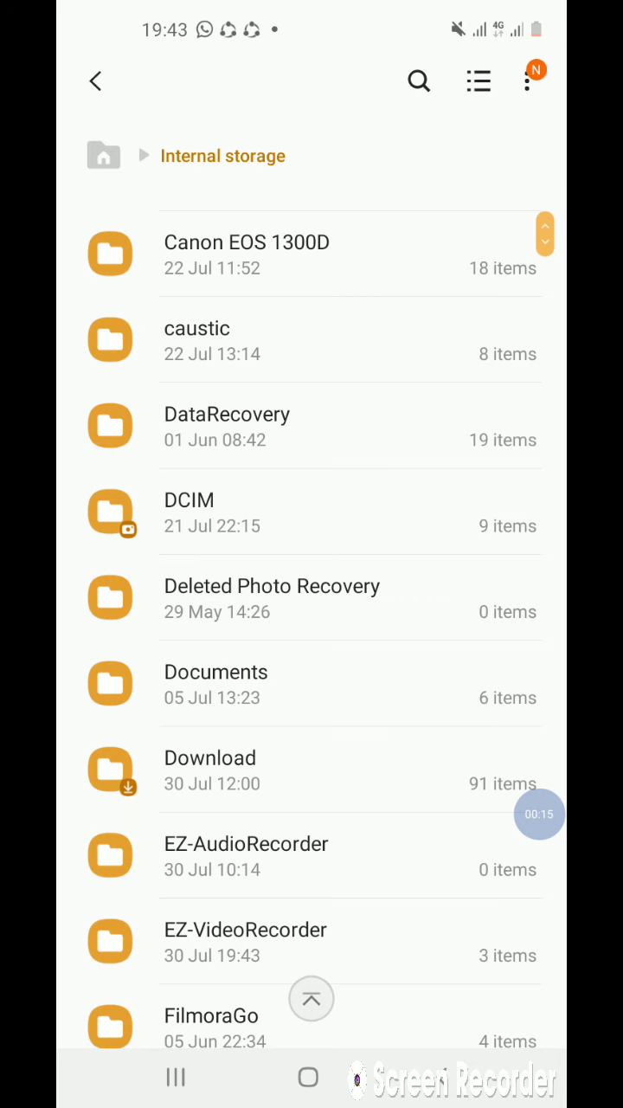
# Step: Install the com.hatunnel.plus apk from the Download folder and launch HA Tunnel Plus
pyautogui.click(210, 757)
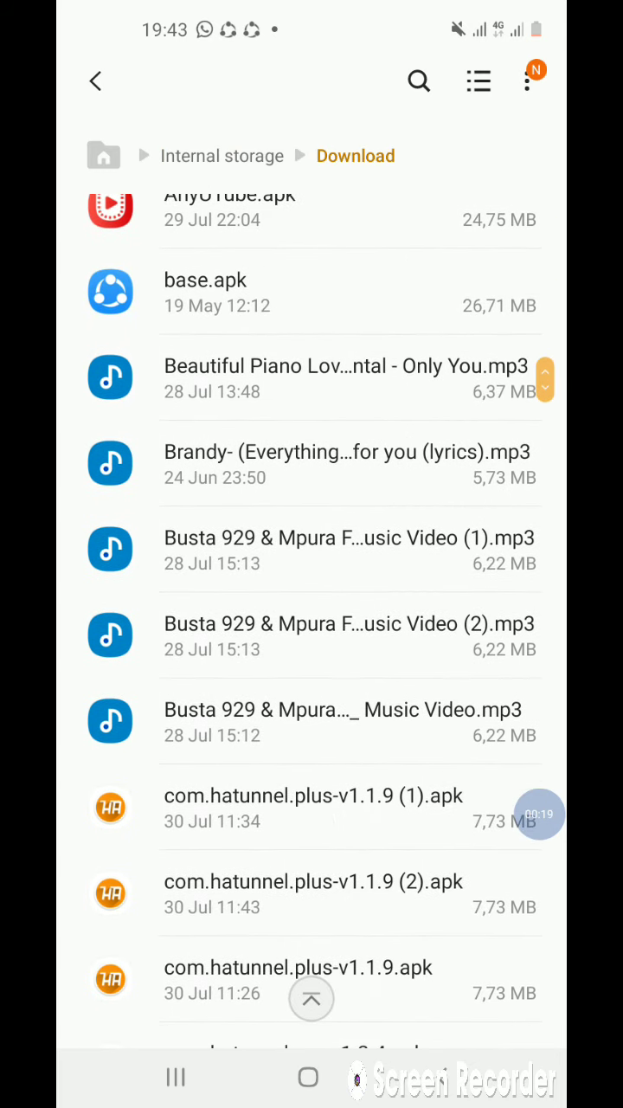
pyautogui.scroll(-3)
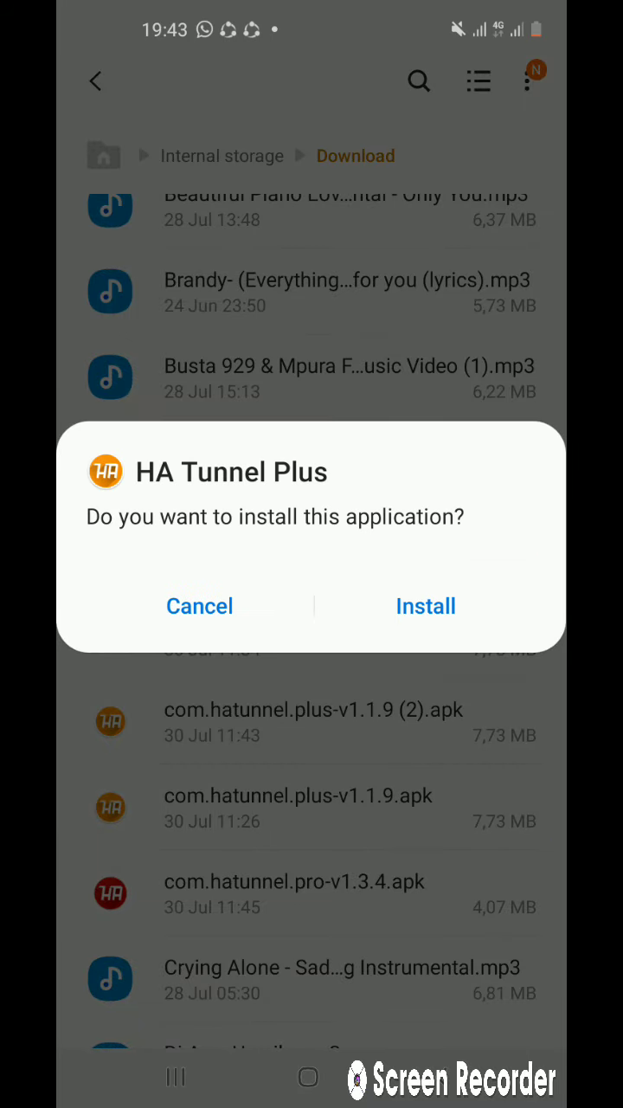
pyautogui.click(426, 606)
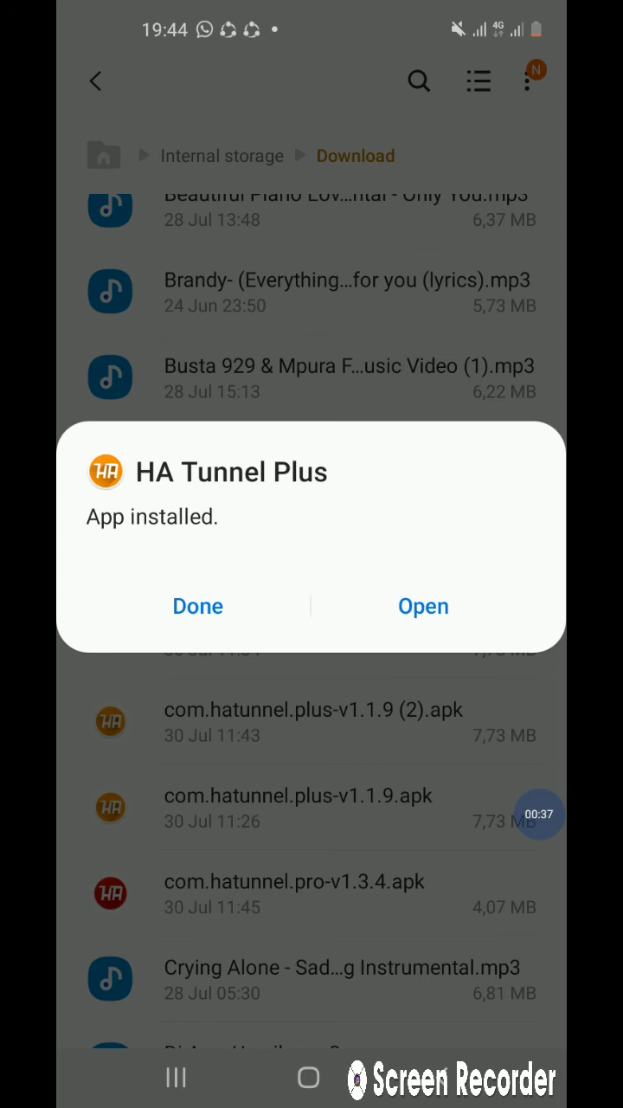
pyautogui.click(423, 605)
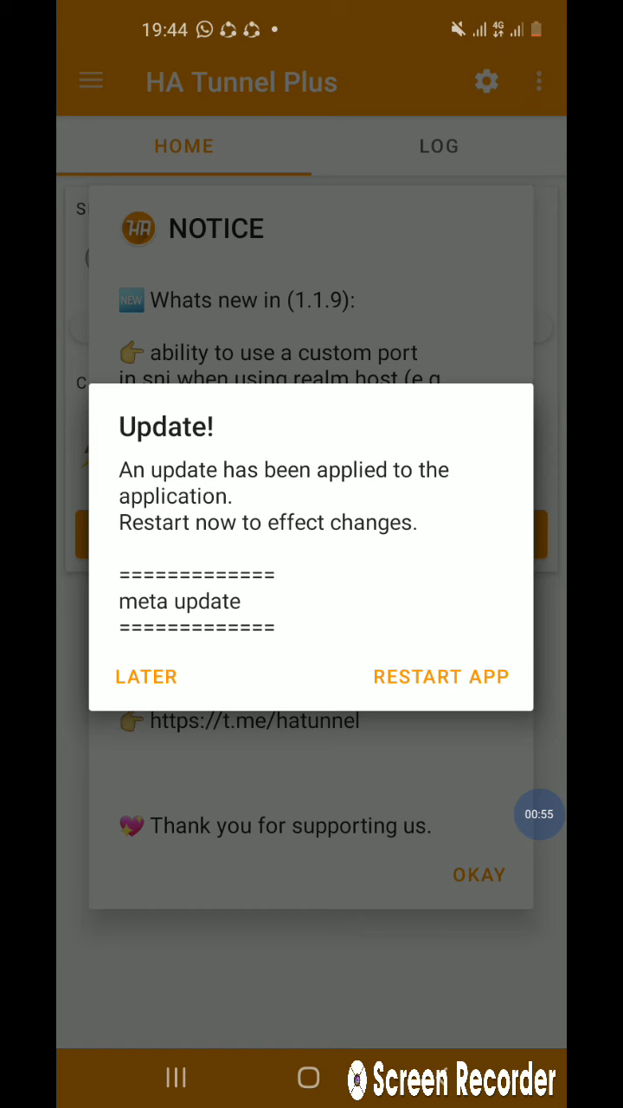
# Step: Dismiss the Update, Telegram and custom-settings notices to reach the home screen
pyautogui.click(145, 676)
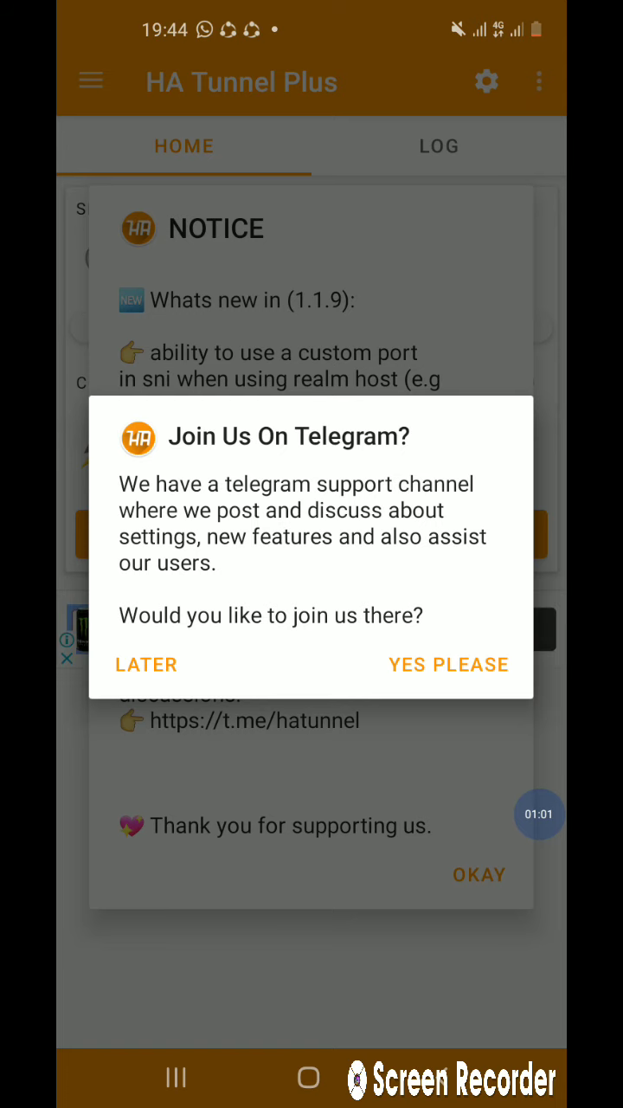
pyautogui.click(145, 663)
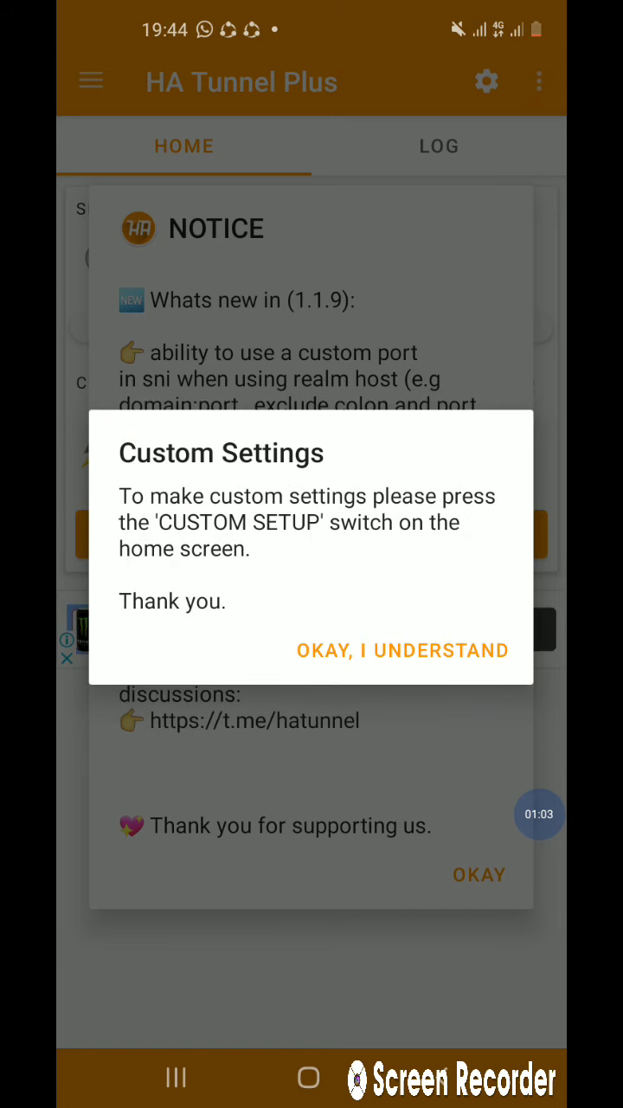
pyautogui.click(402, 650)
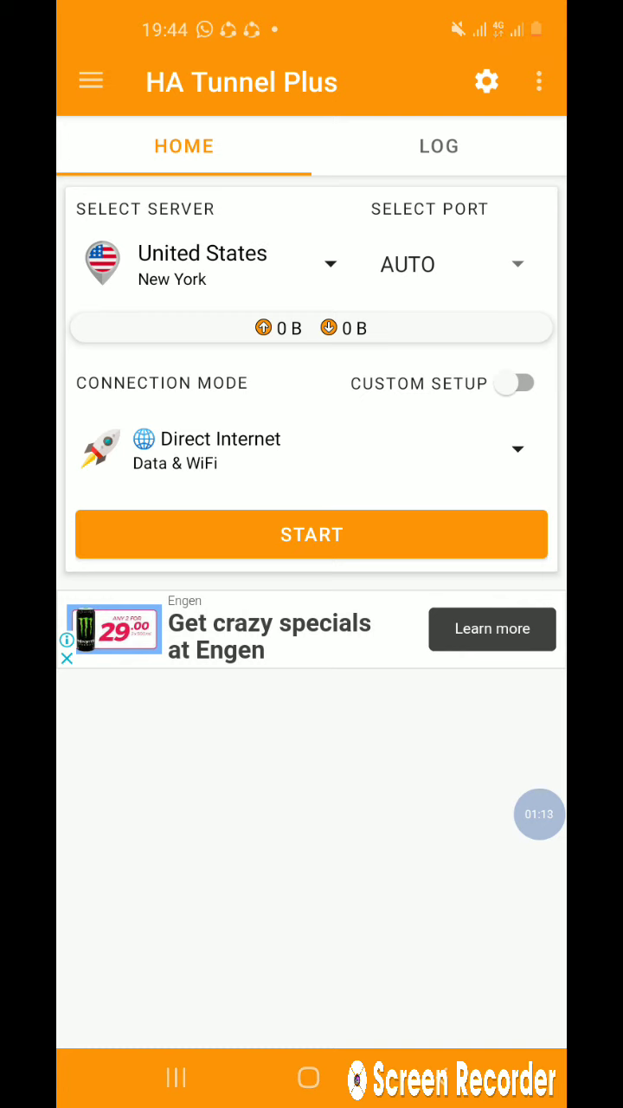
# Step: Enable custom setup with port 443, Custom SNI mode and SNI 35.186.224.25
pyautogui.click(515, 382)
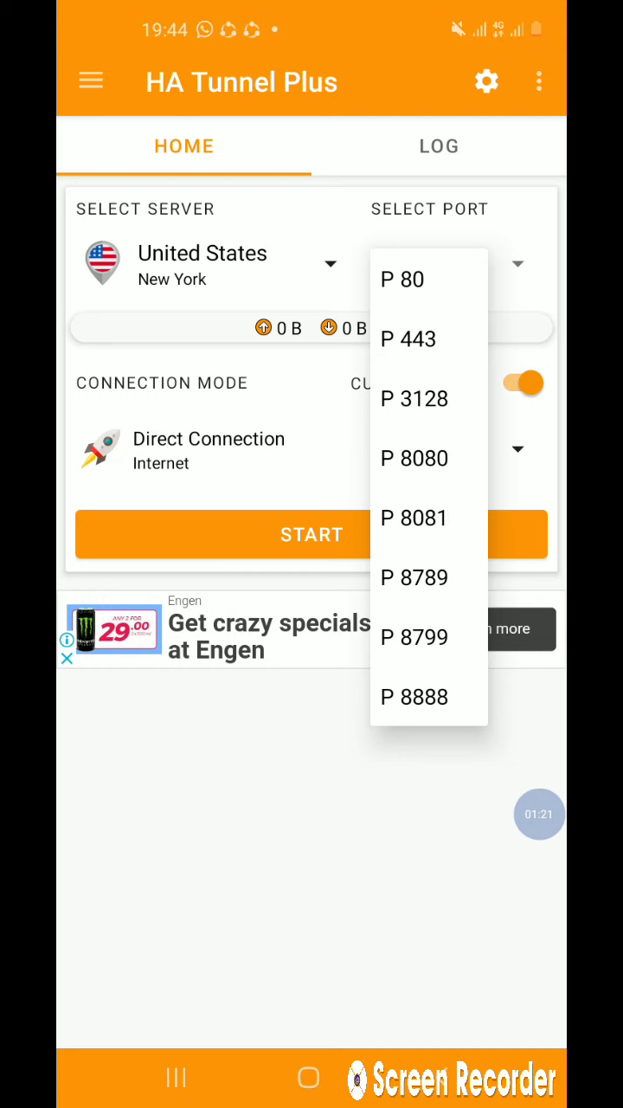
pyautogui.click(409, 338)
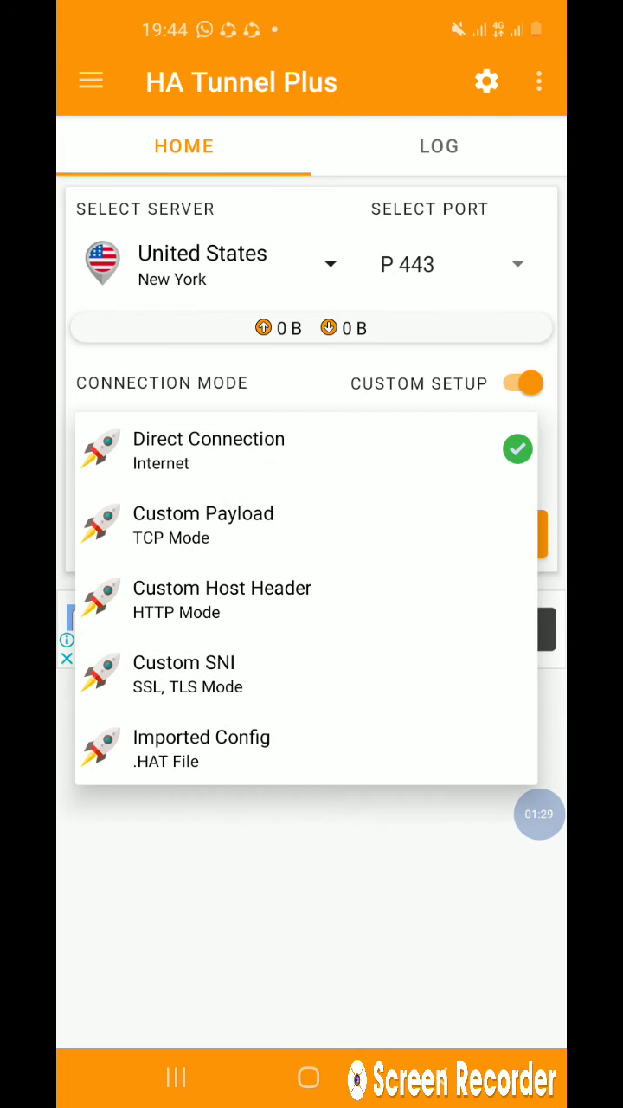
pyautogui.click(183, 662)
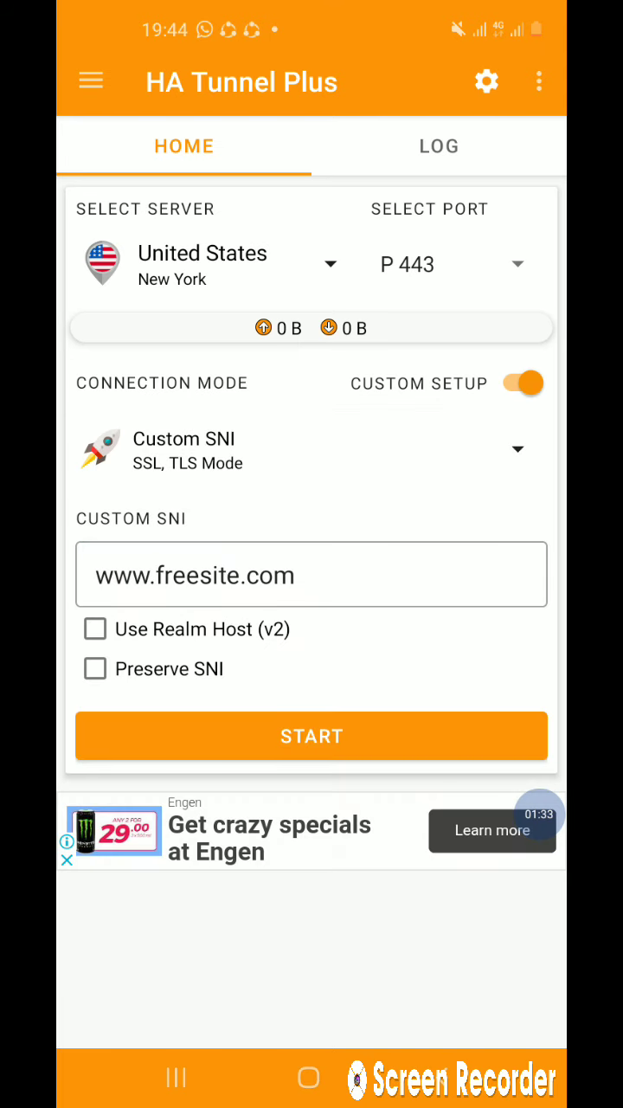
pyautogui.click(311, 573)
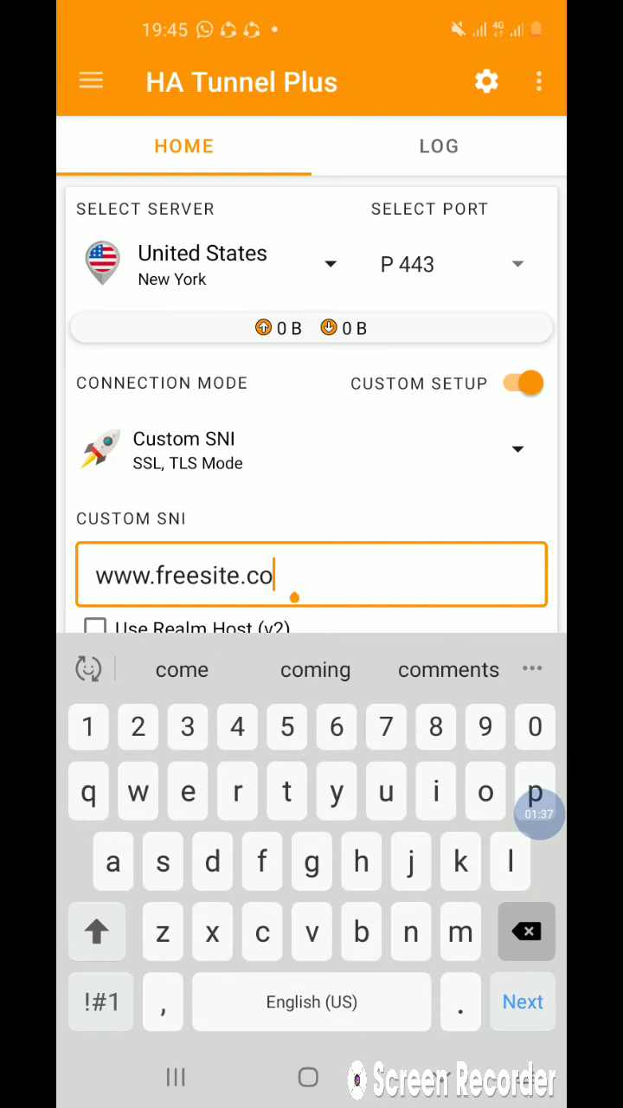
pyautogui.click(527, 931)
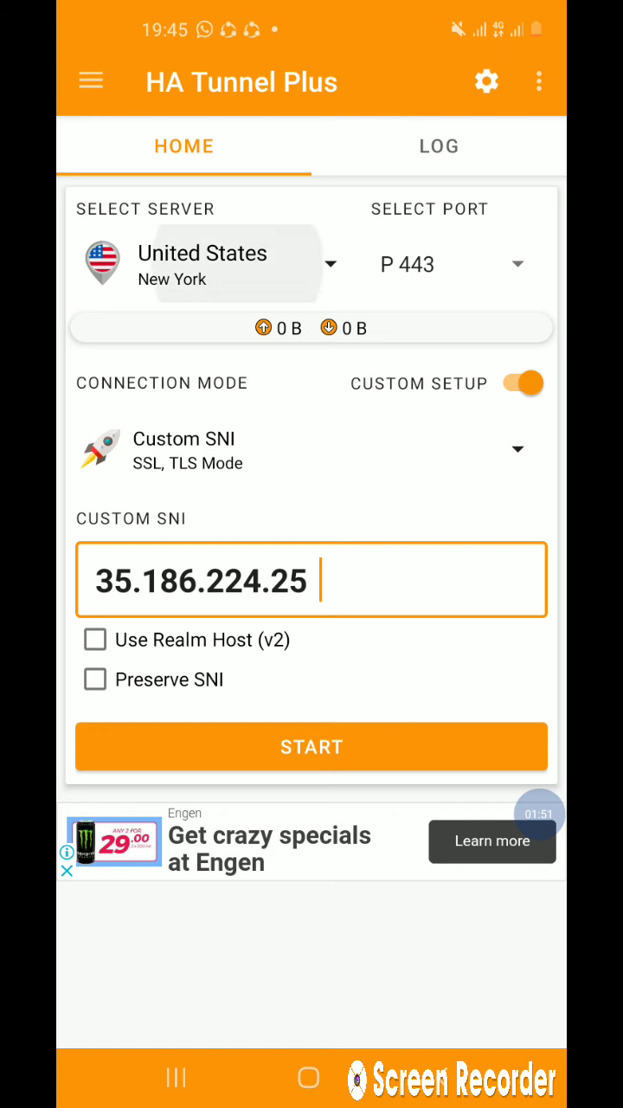
# Step: Choose the United Kingdom London server, enable Preserve SNI, and start the VPN
pyautogui.click(207, 264)
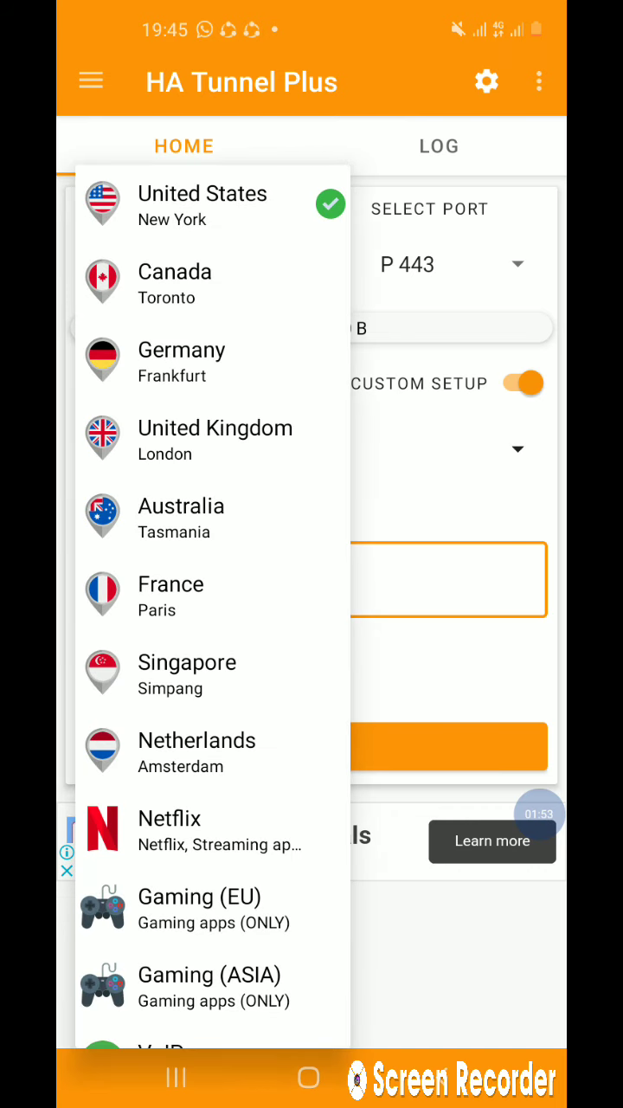
pyautogui.click(215, 427)
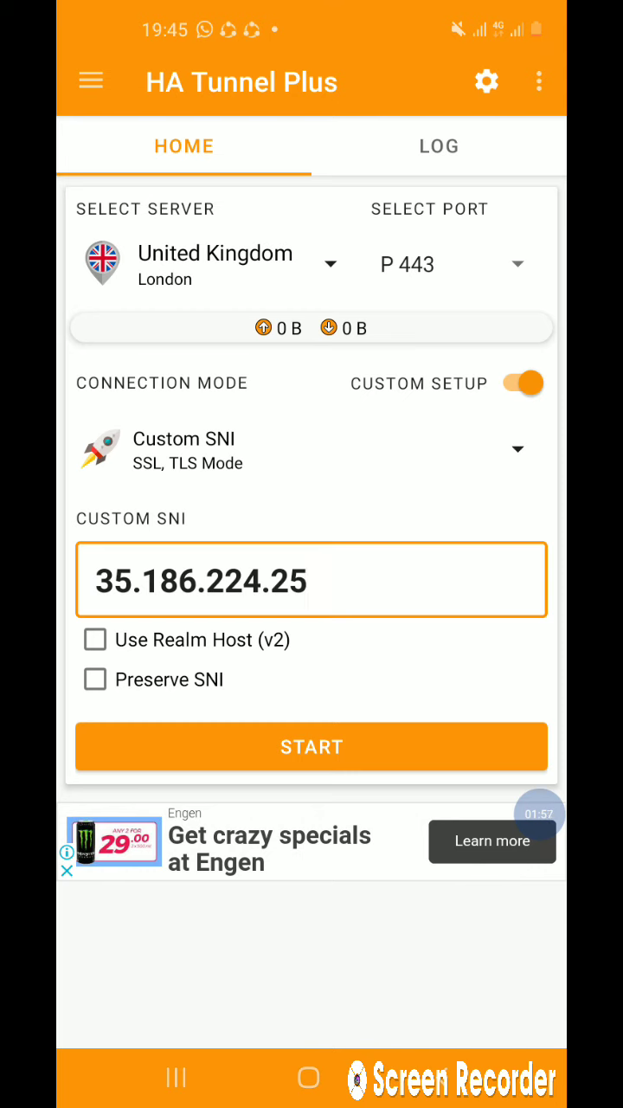
pyautogui.click(95, 679)
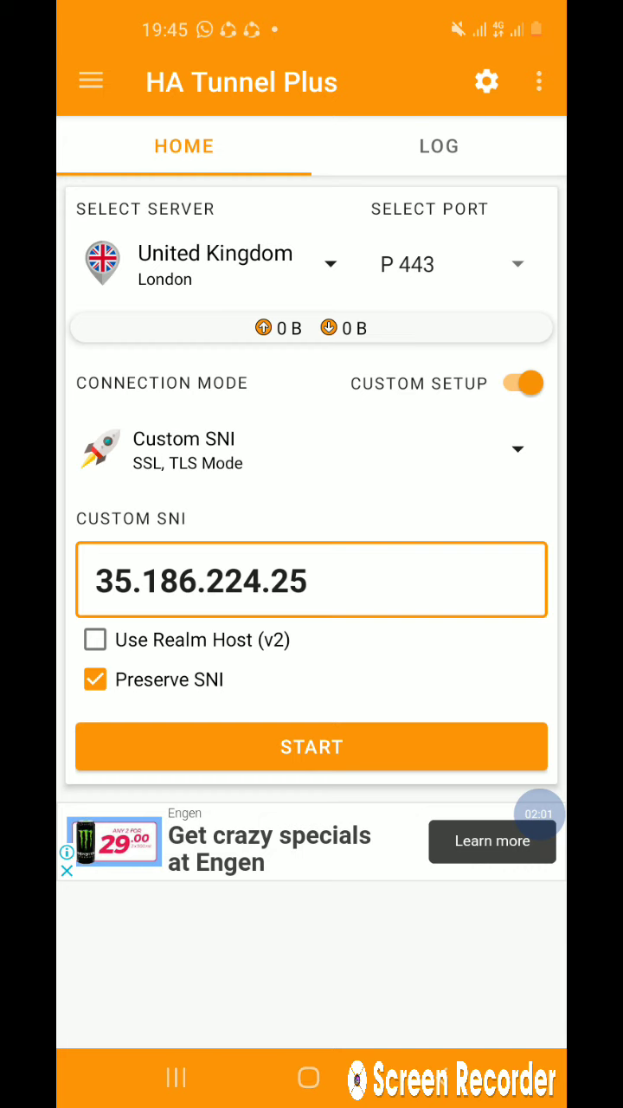
pyautogui.click(312, 746)
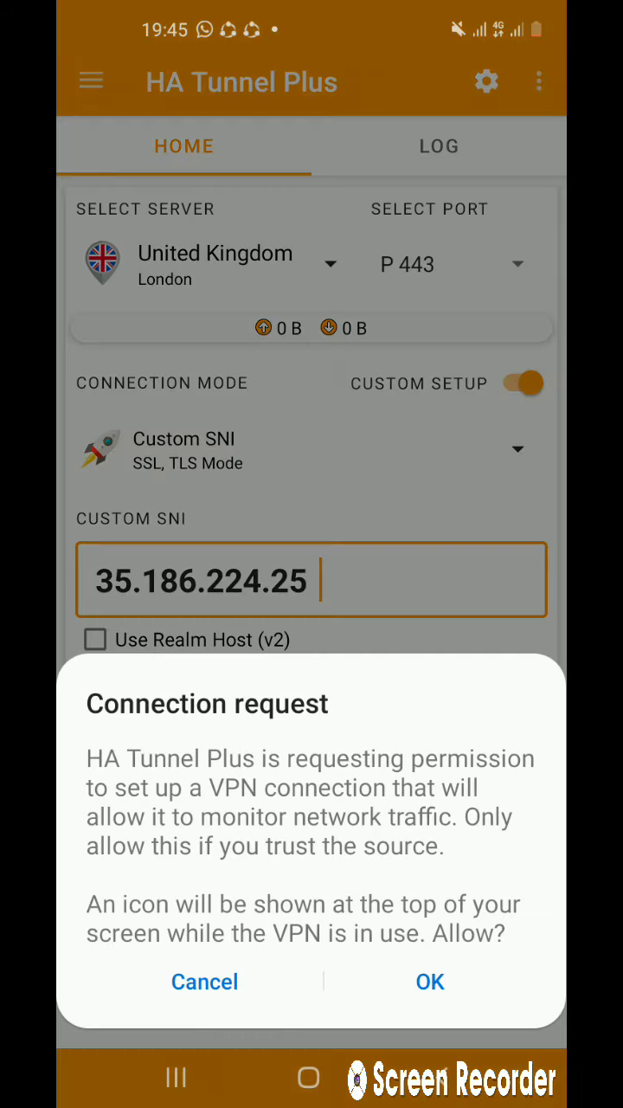
pyautogui.click(430, 980)
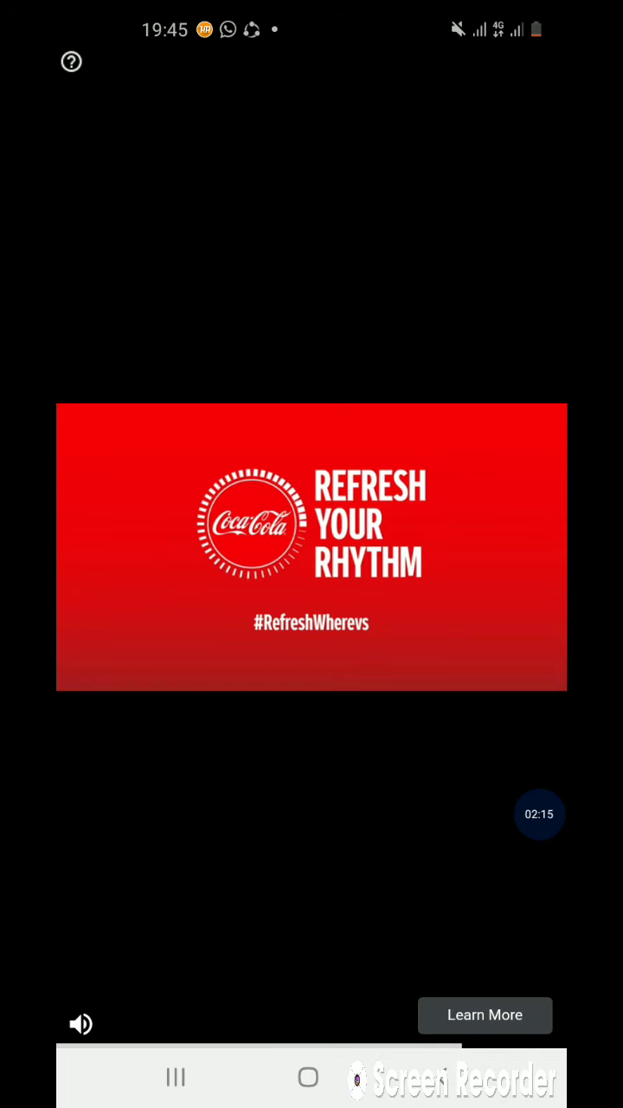
# Step: Watch the free renewal video ad to restore about four hours of access
pyautogui.click(484, 1014)
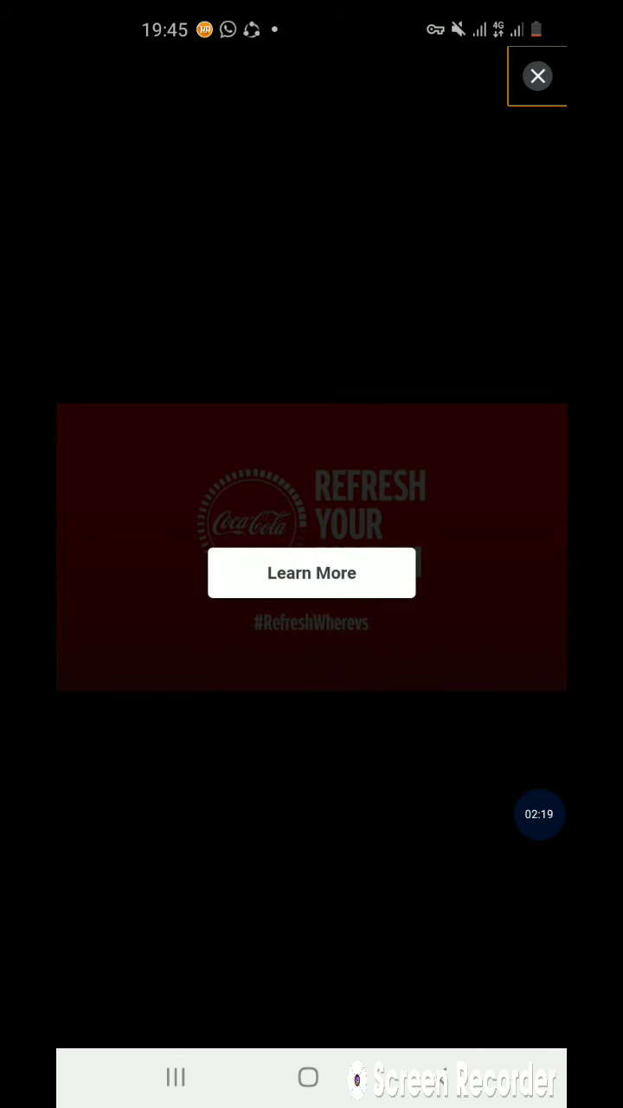
pyautogui.click(538, 76)
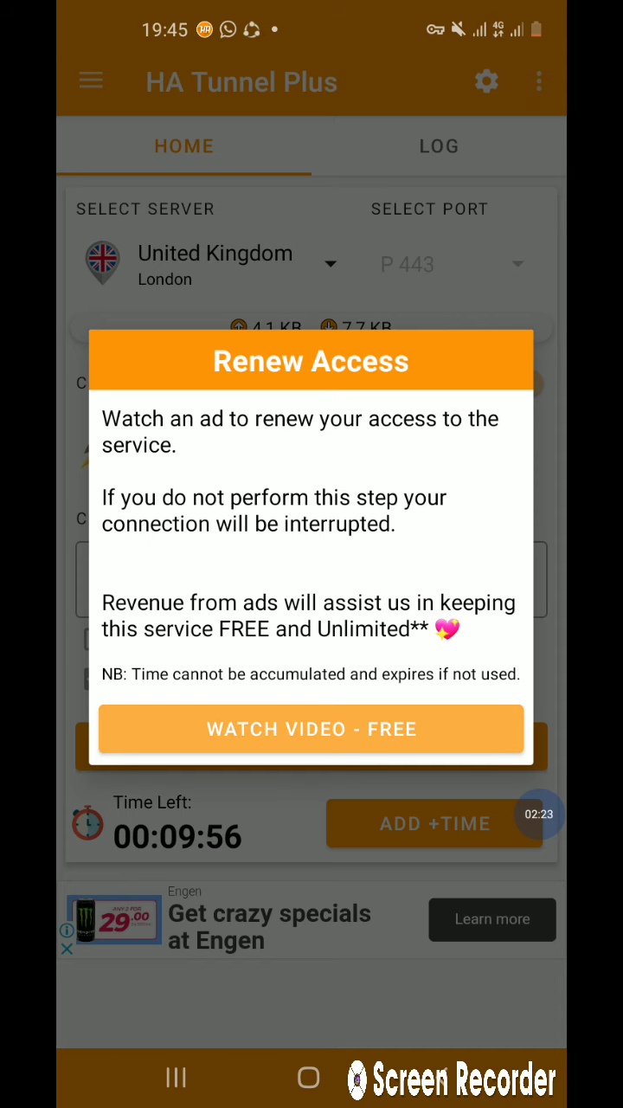
pyautogui.click(310, 728)
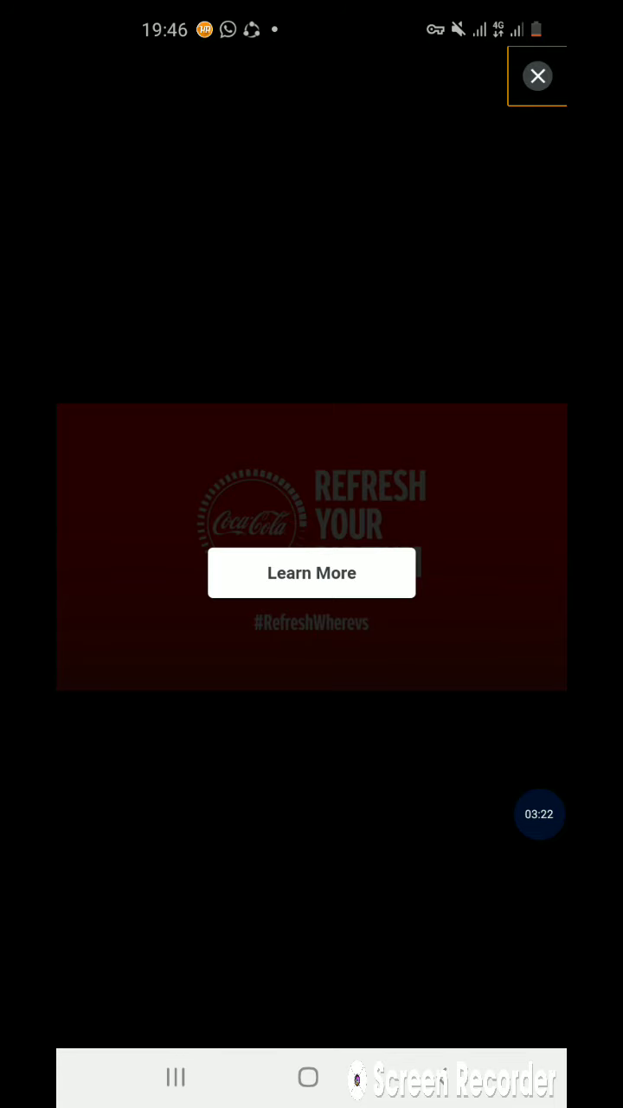
pyautogui.click(537, 76)
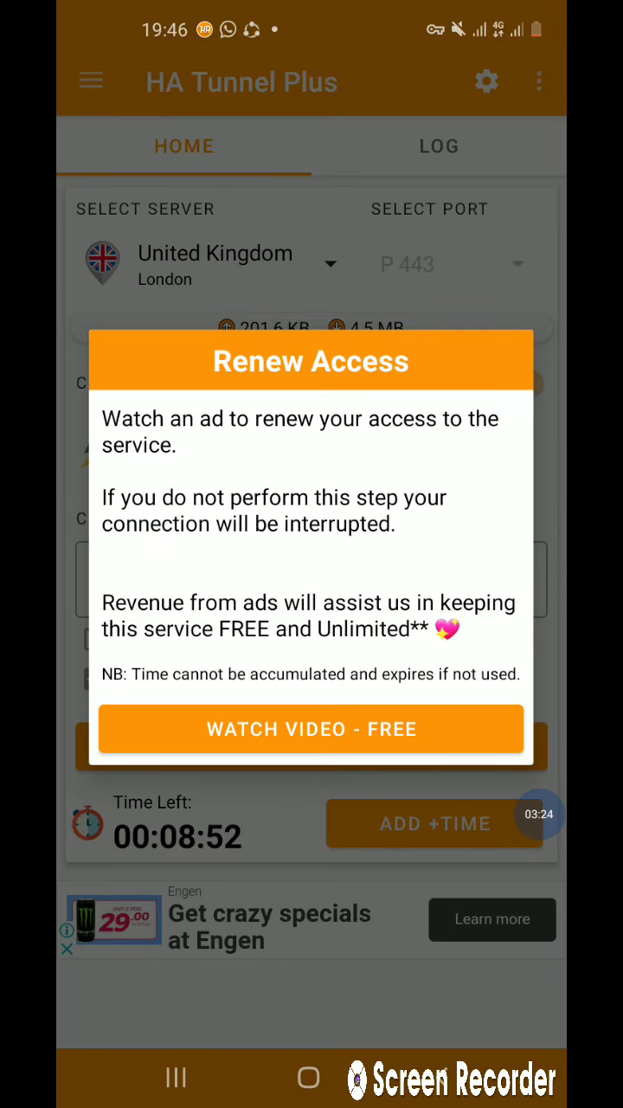
pyautogui.click(311, 727)
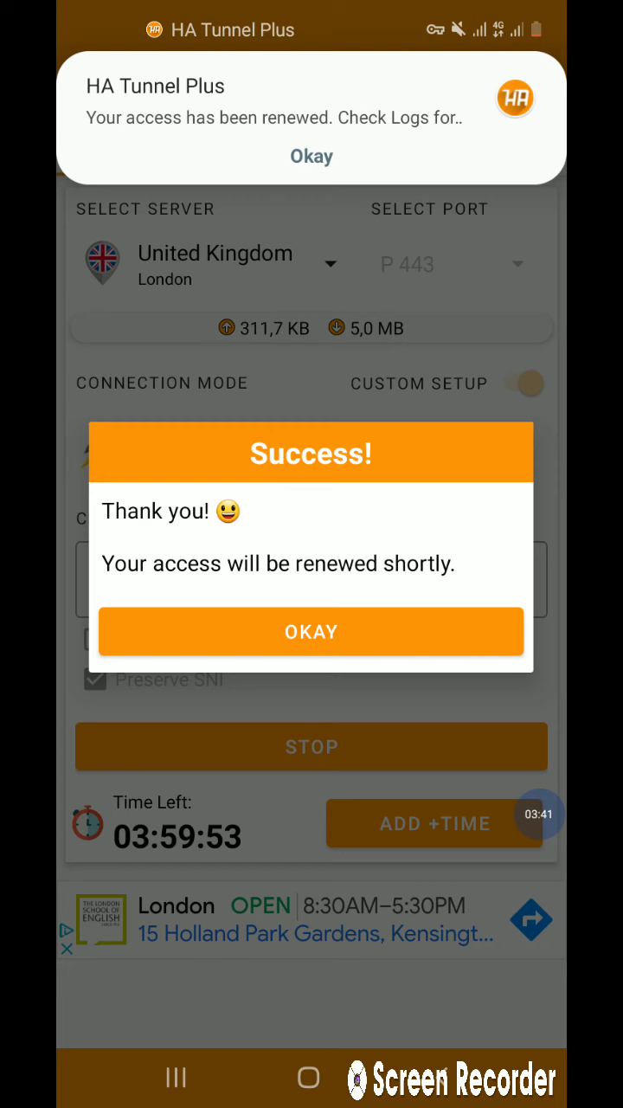
# Step: Dismiss the success message, allow file access, and reach the Export Config page
pyautogui.click(312, 632)
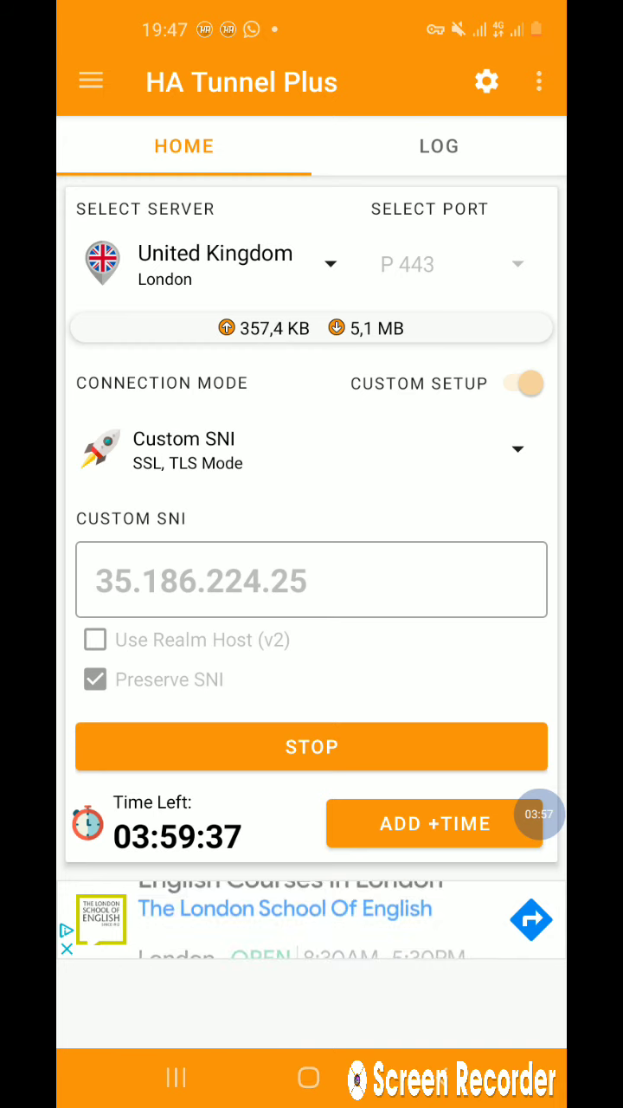
pyautogui.click(90, 81)
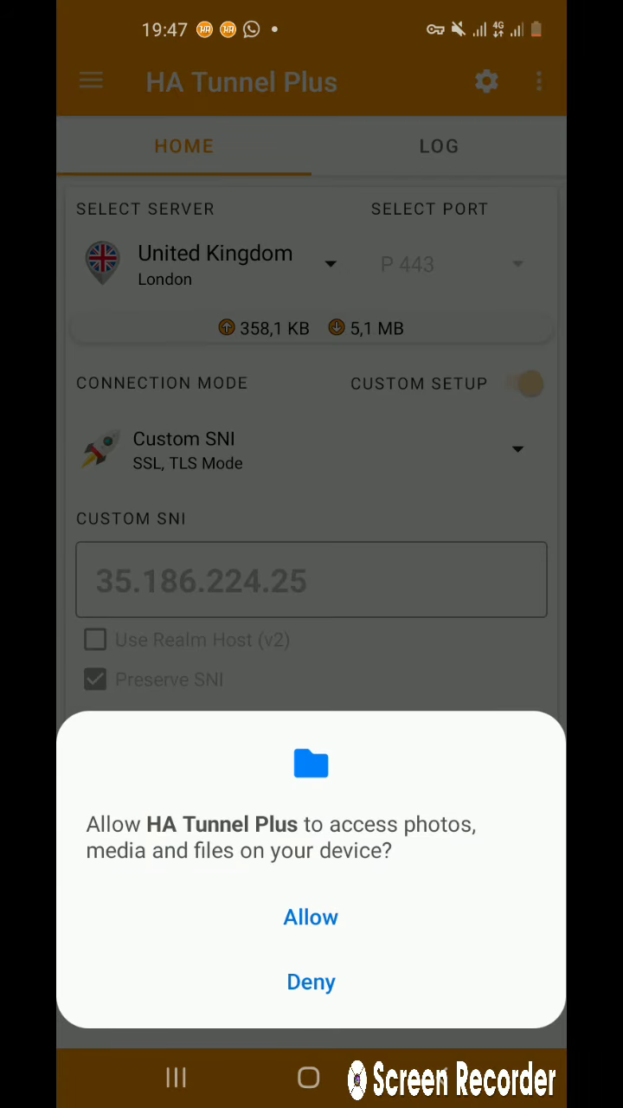
pyautogui.click(311, 917)
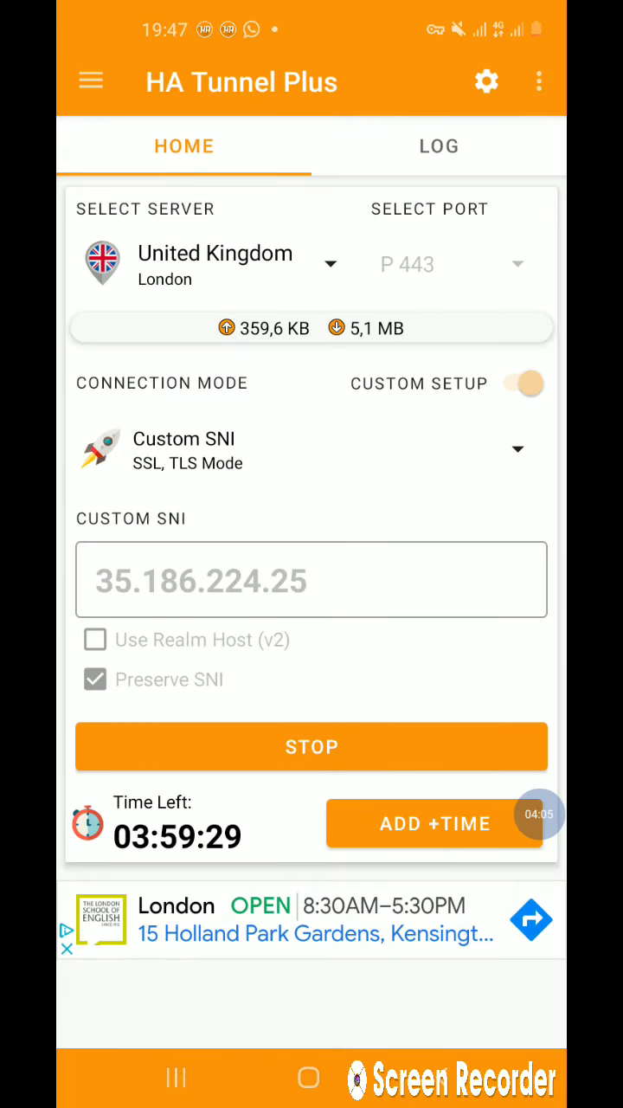
pyautogui.click(537, 81)
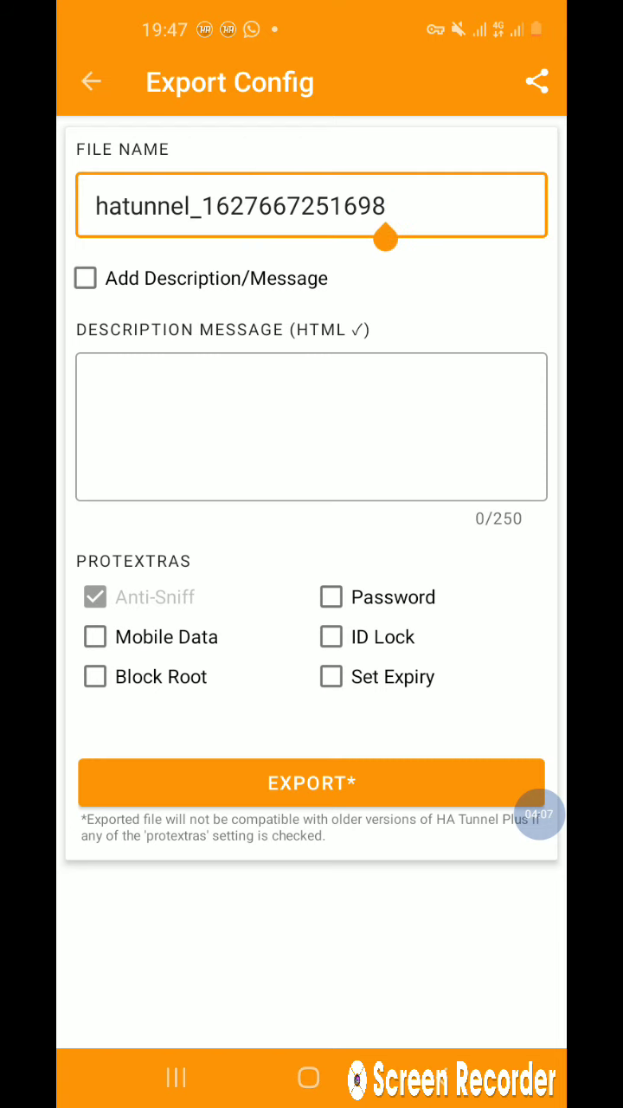
# Step: Change the export file name to 'mtn confiration free net'
pyautogui.click(312, 205)
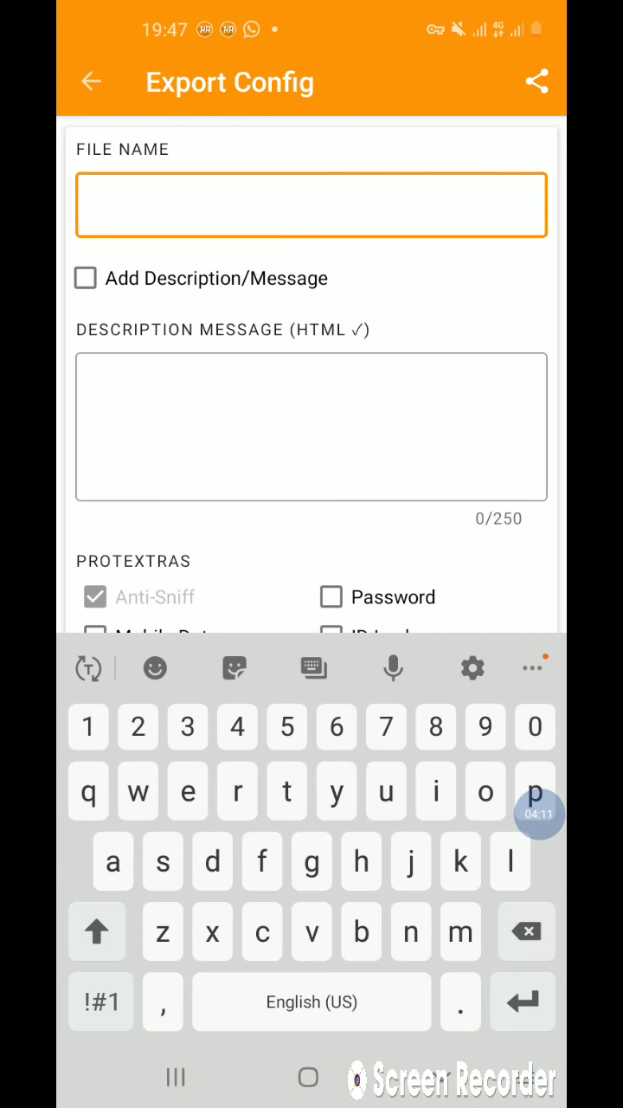
pyautogui.write('mtn confiration')
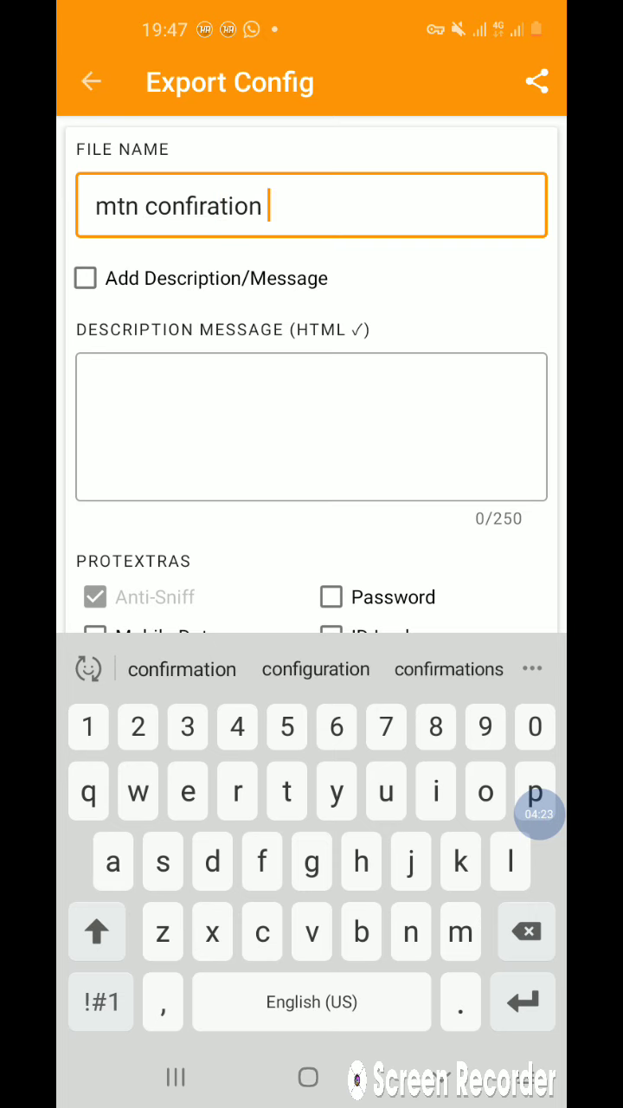
pyautogui.write('fre')
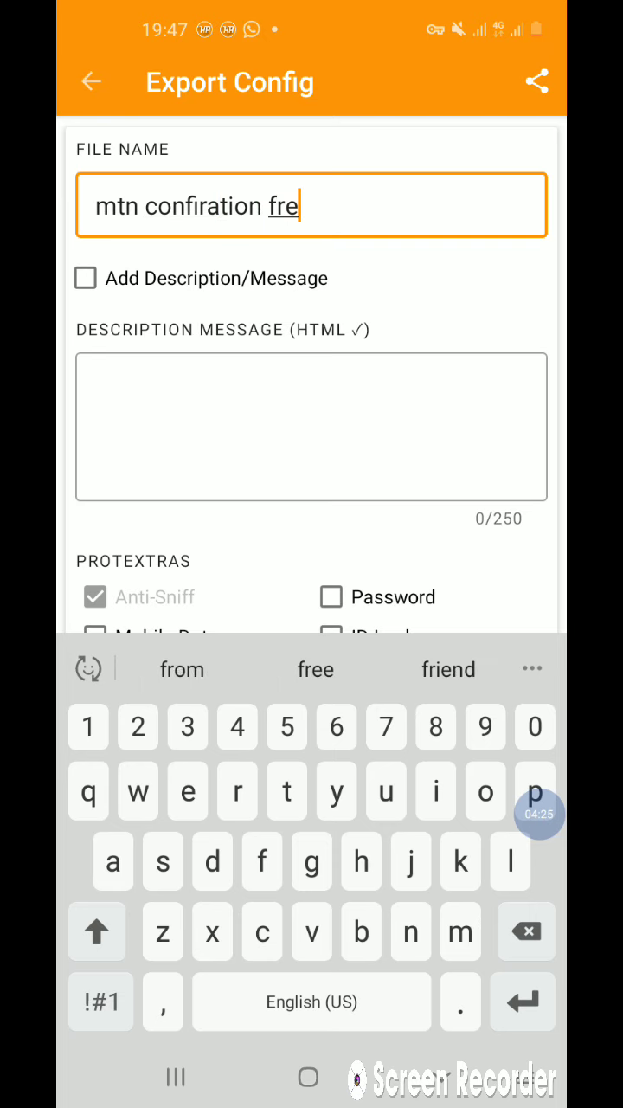
pyautogui.write('r')
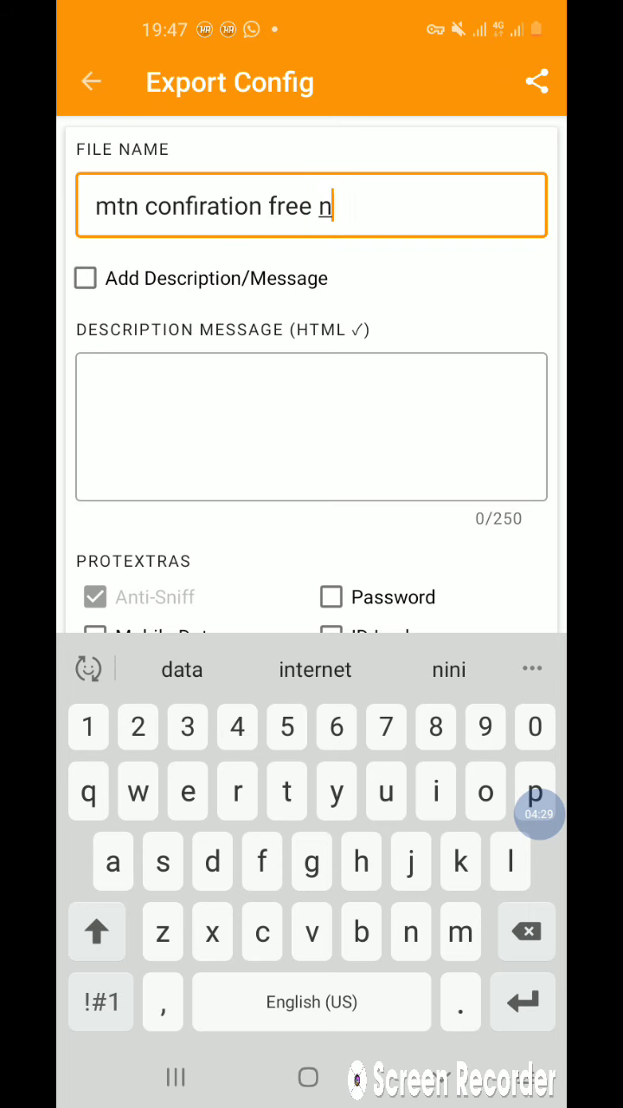
pyautogui.write('et')
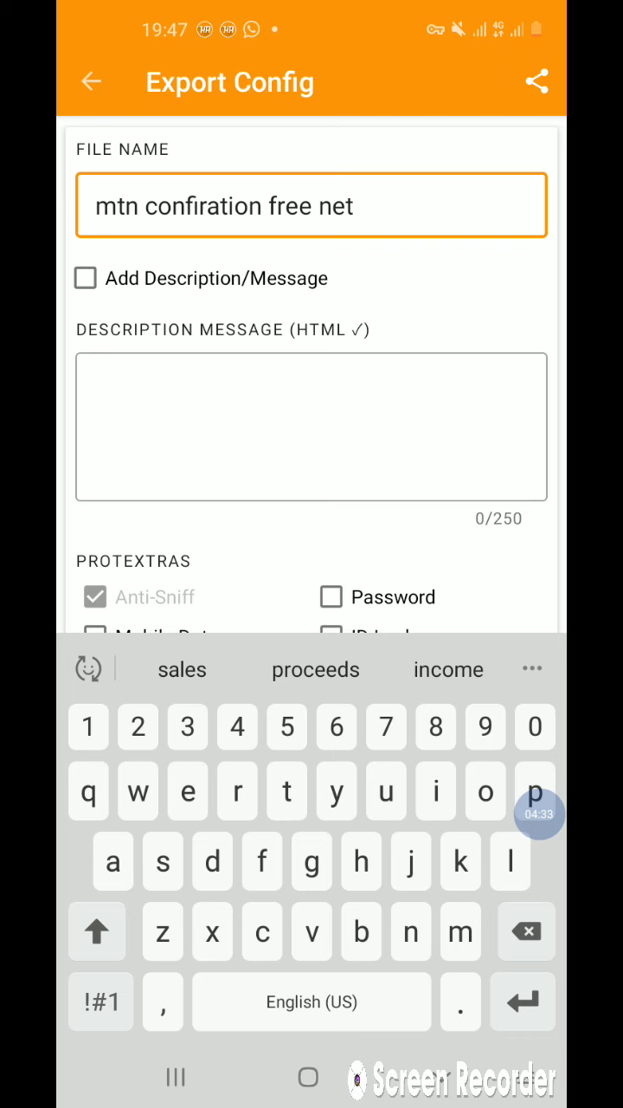
pyautogui.click(86, 278)
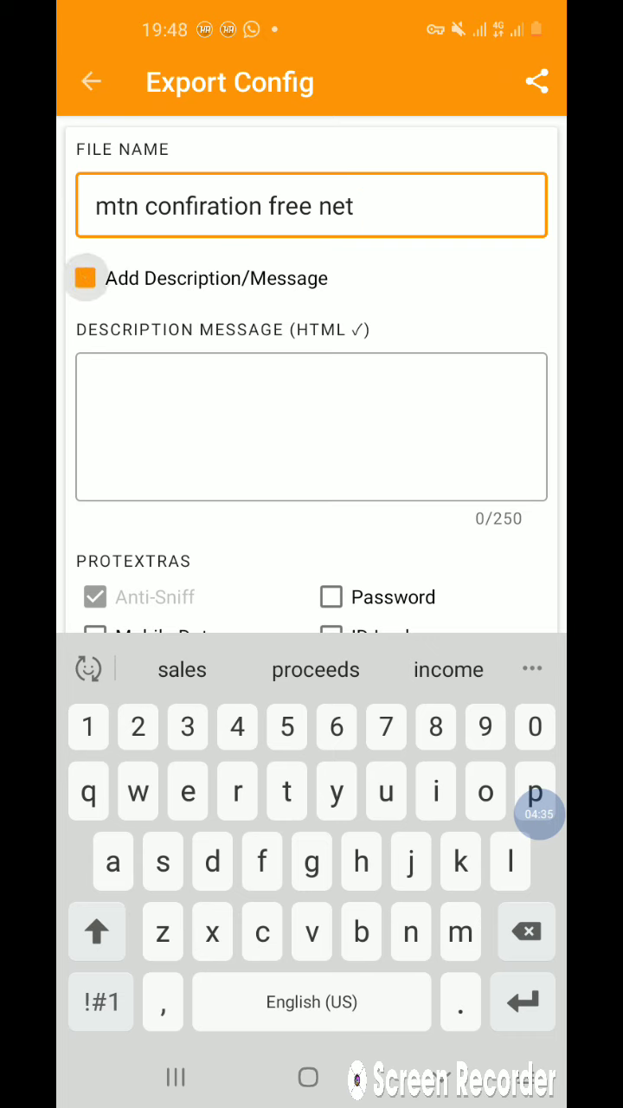
# Step: Add the description message 'mbf free net enjoy' to the export
pyautogui.click(85, 278)
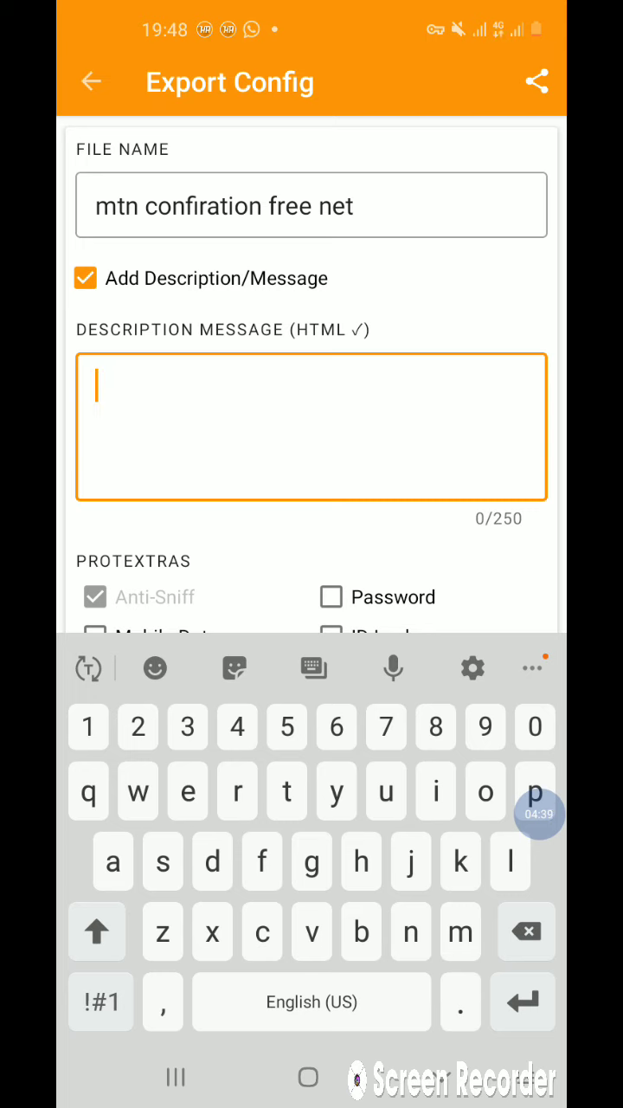
pyautogui.write('m')
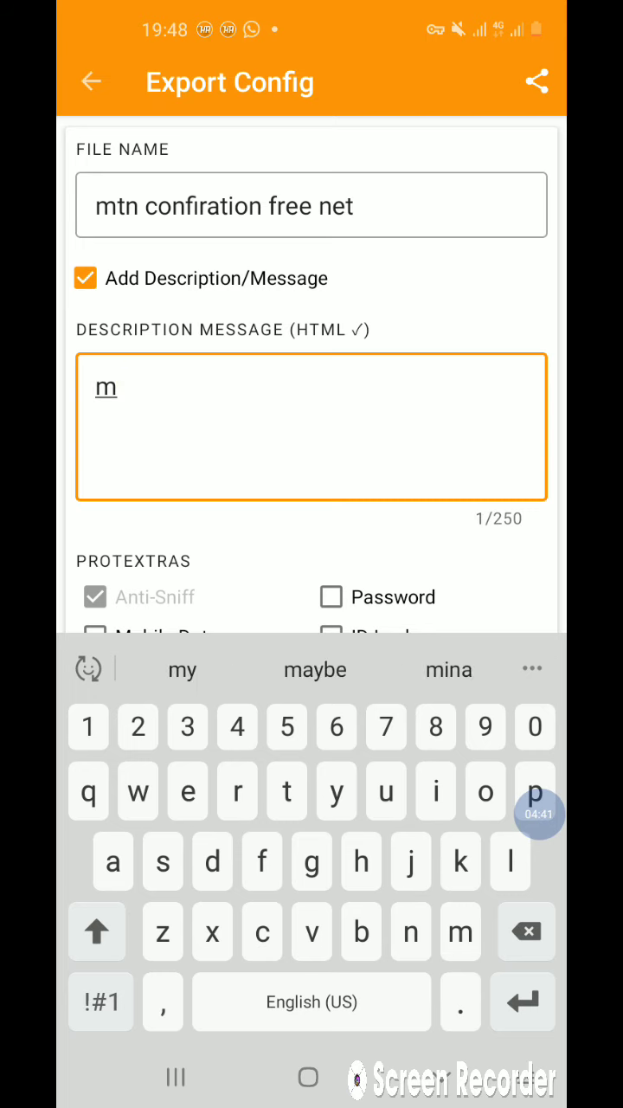
pyautogui.click(237, 790)
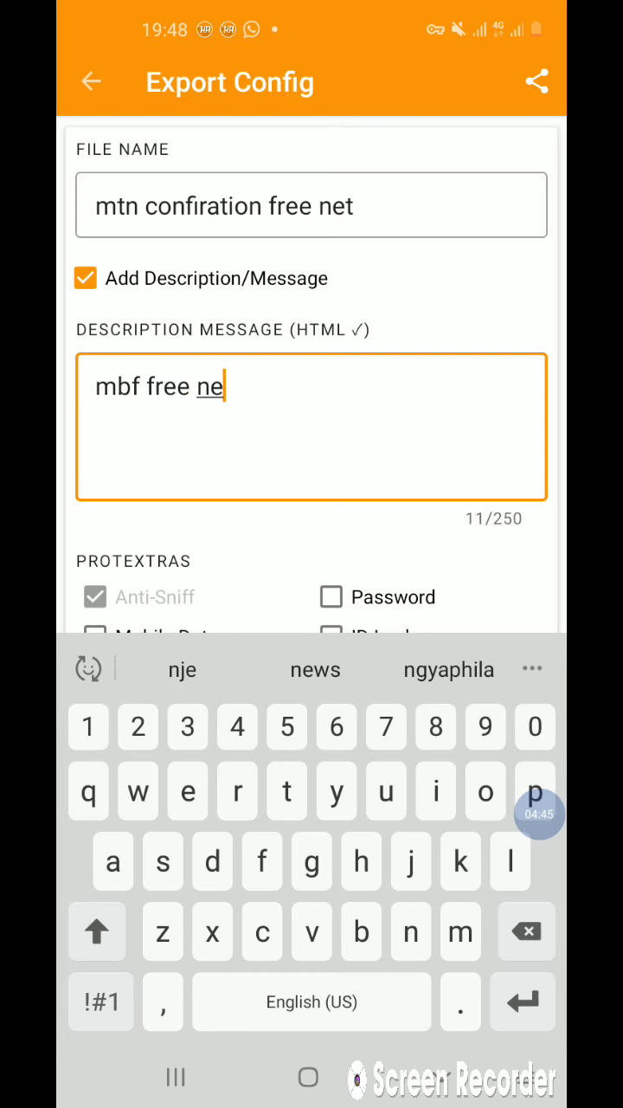
pyautogui.write('t en')
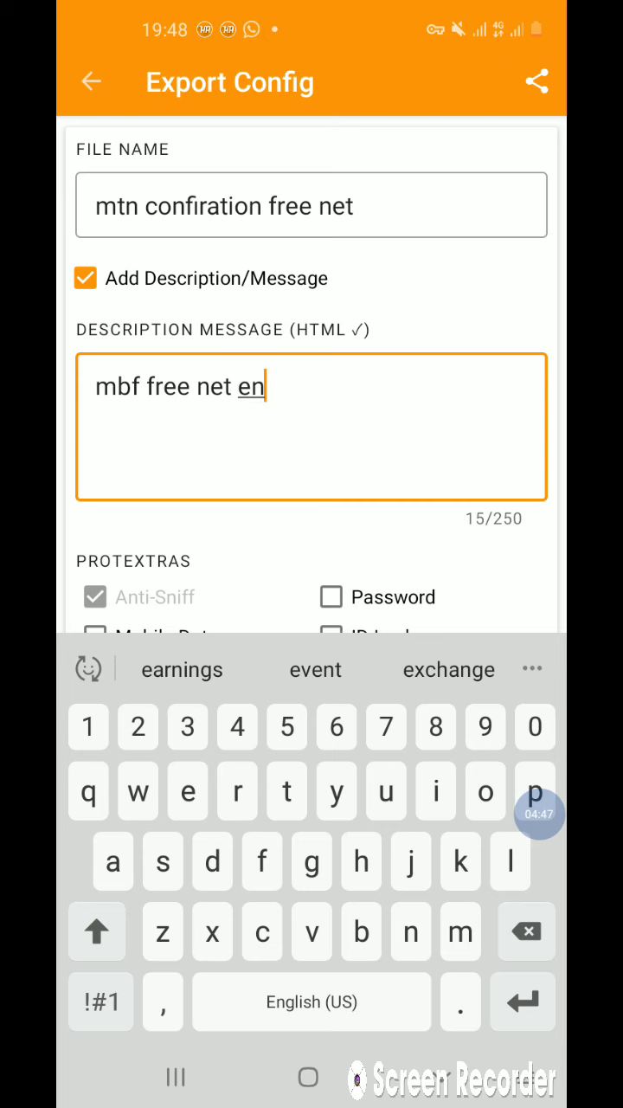
pyautogui.write('i')
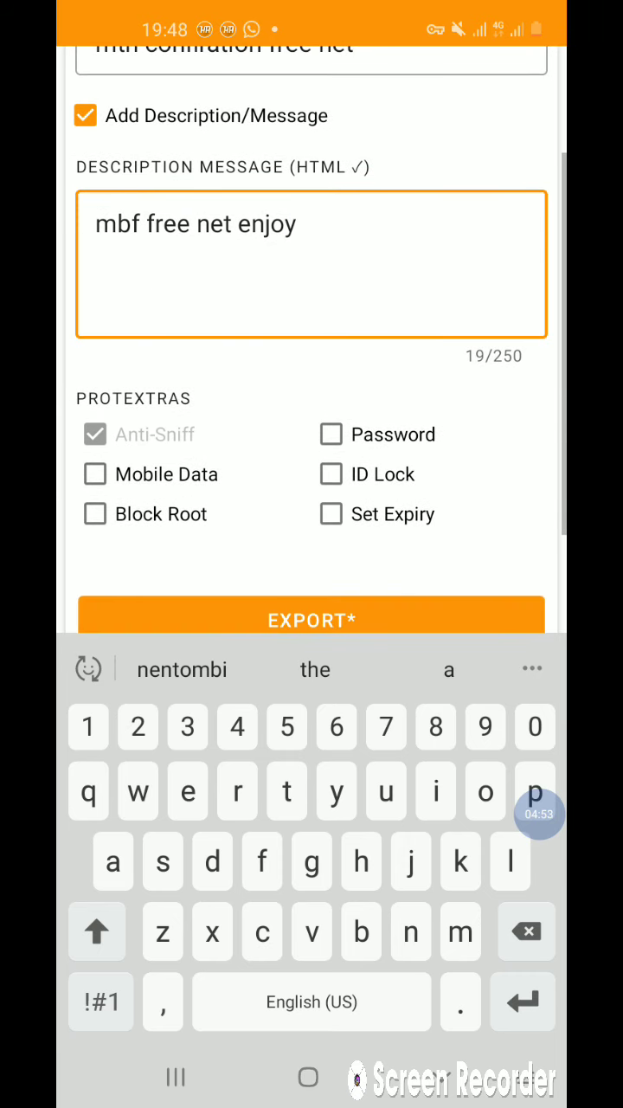
# Step: Enable the Mobile Data, Block Root and Set Expiry options
pyautogui.click(95, 474)
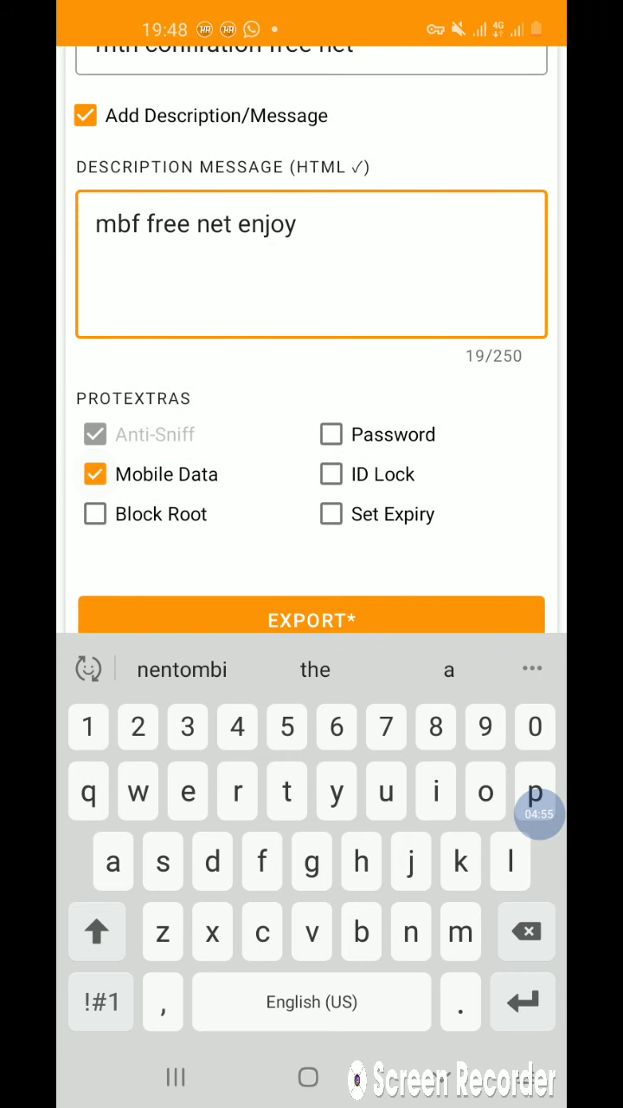
pyautogui.click(95, 514)
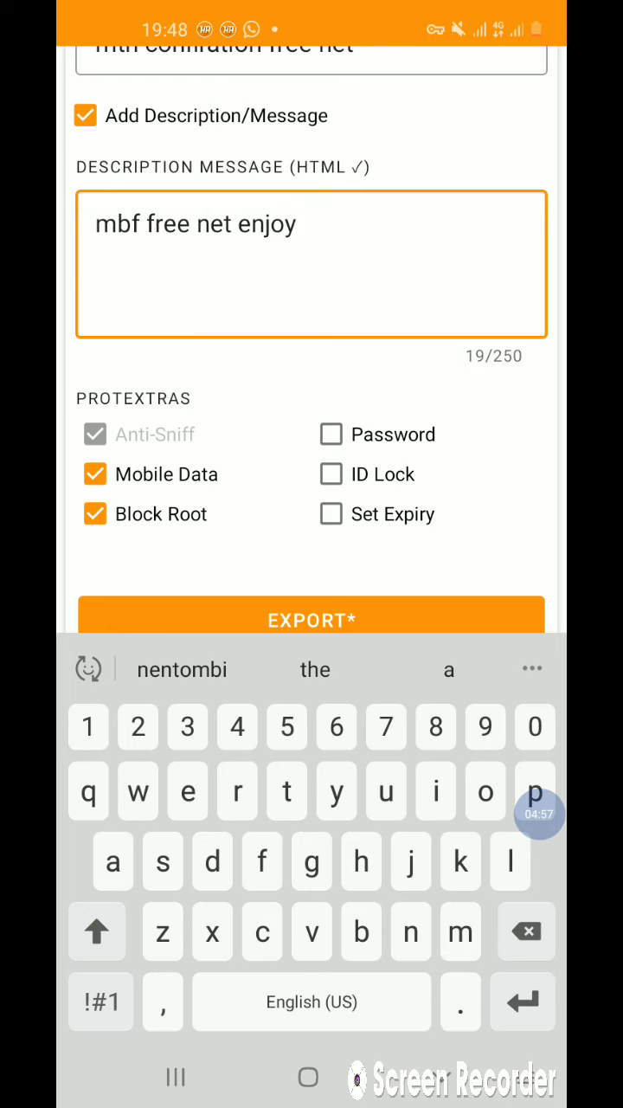
pyautogui.click(331, 514)
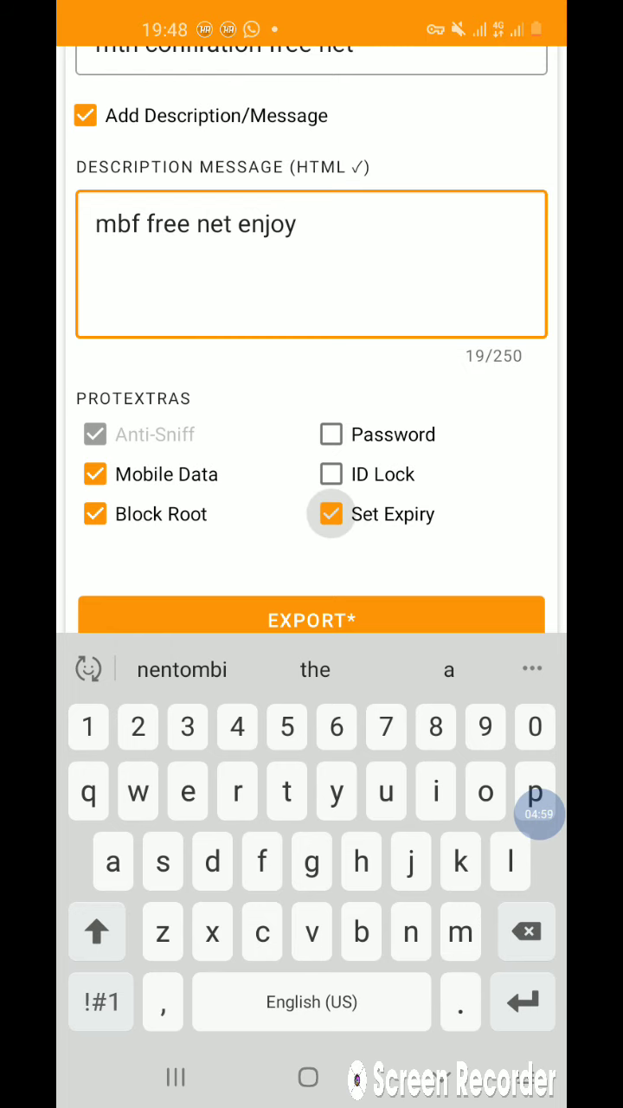
# Step: Set expiry to 31 August 2021 and export 'mtn confiration free net .hat'
pyautogui.click(331, 514)
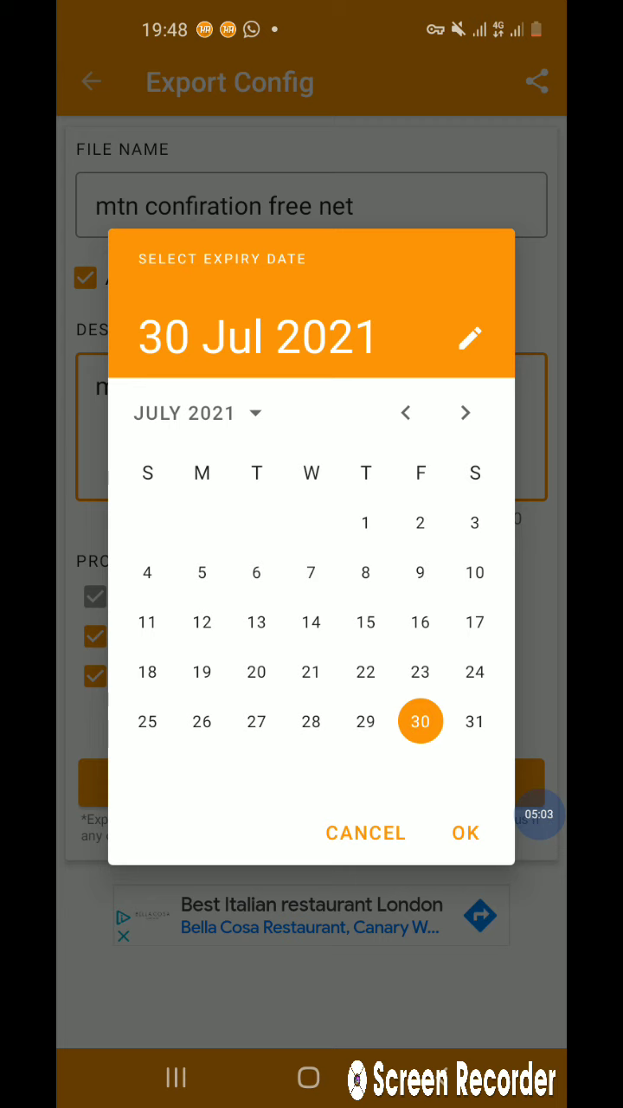
pyautogui.click(465, 411)
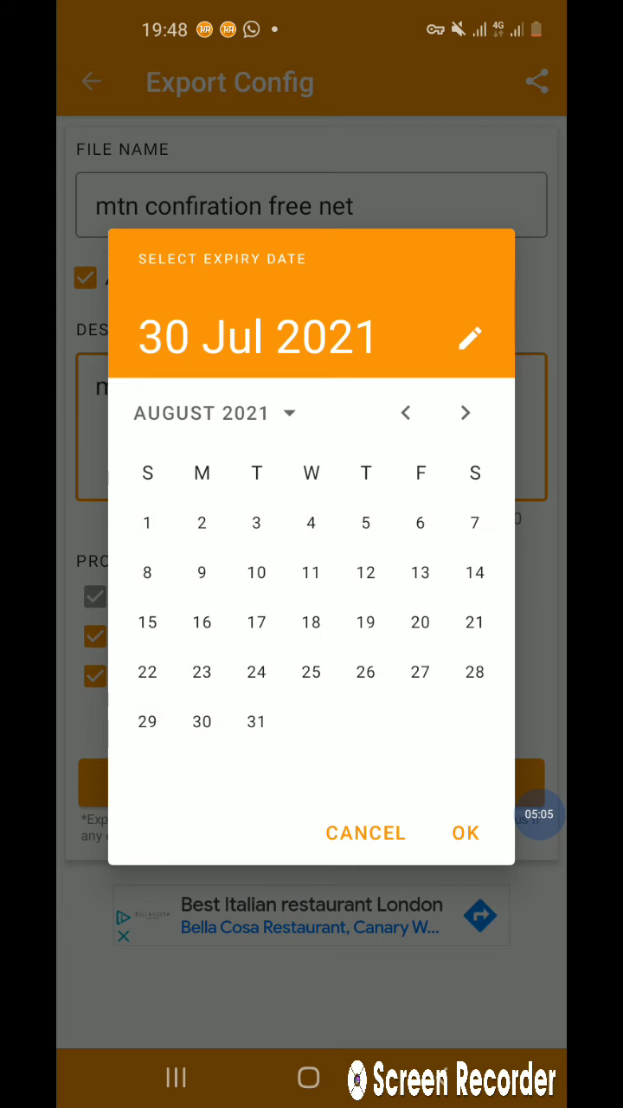
pyautogui.click(256, 721)
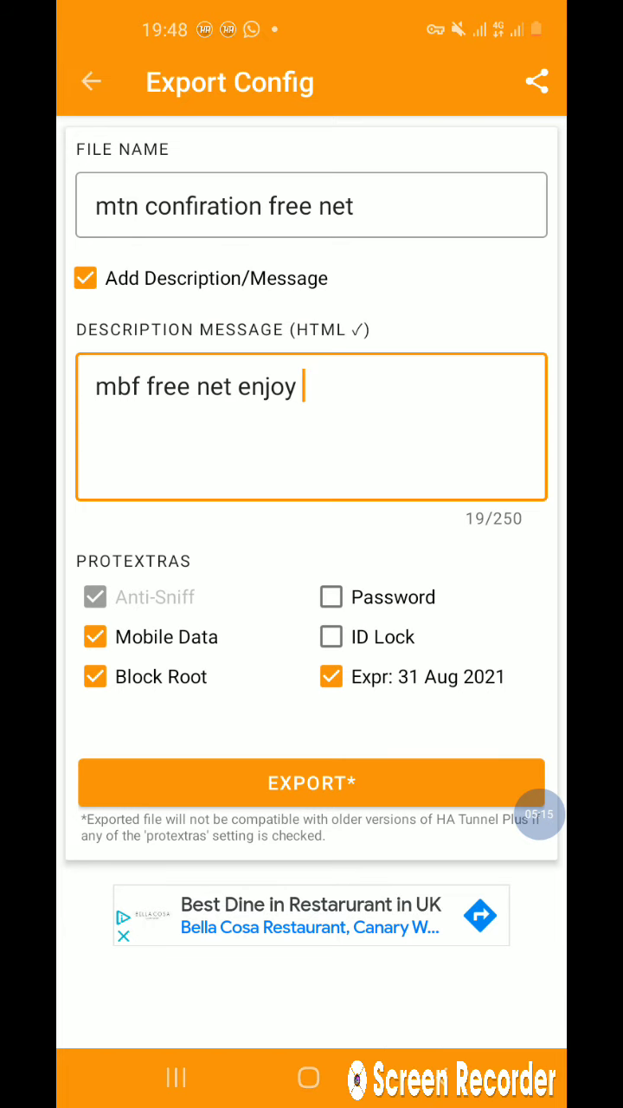
pyautogui.click(312, 782)
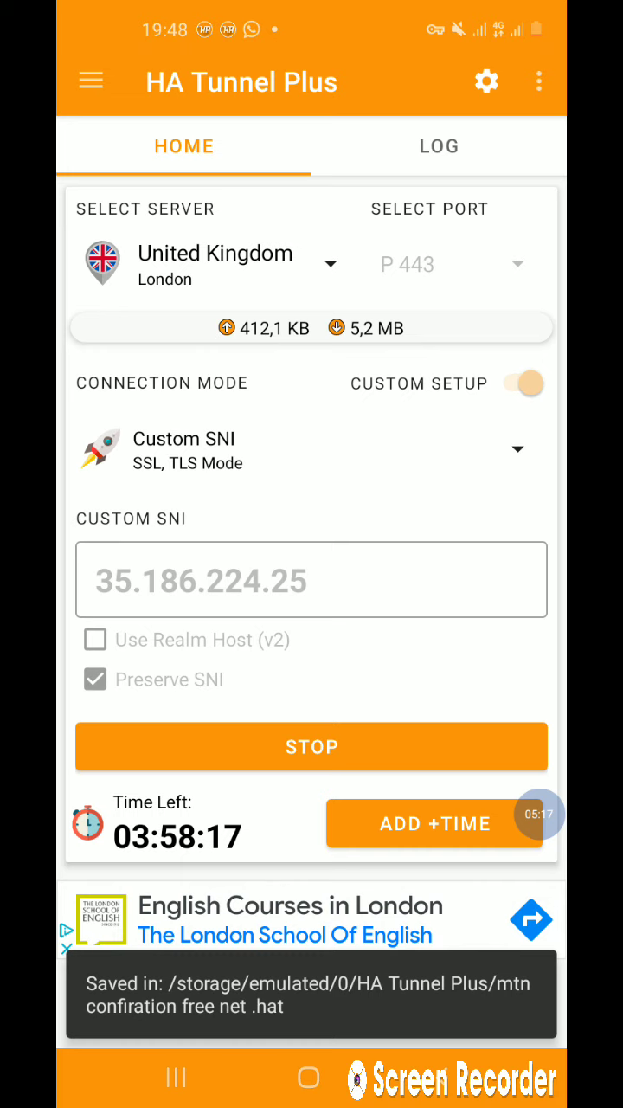